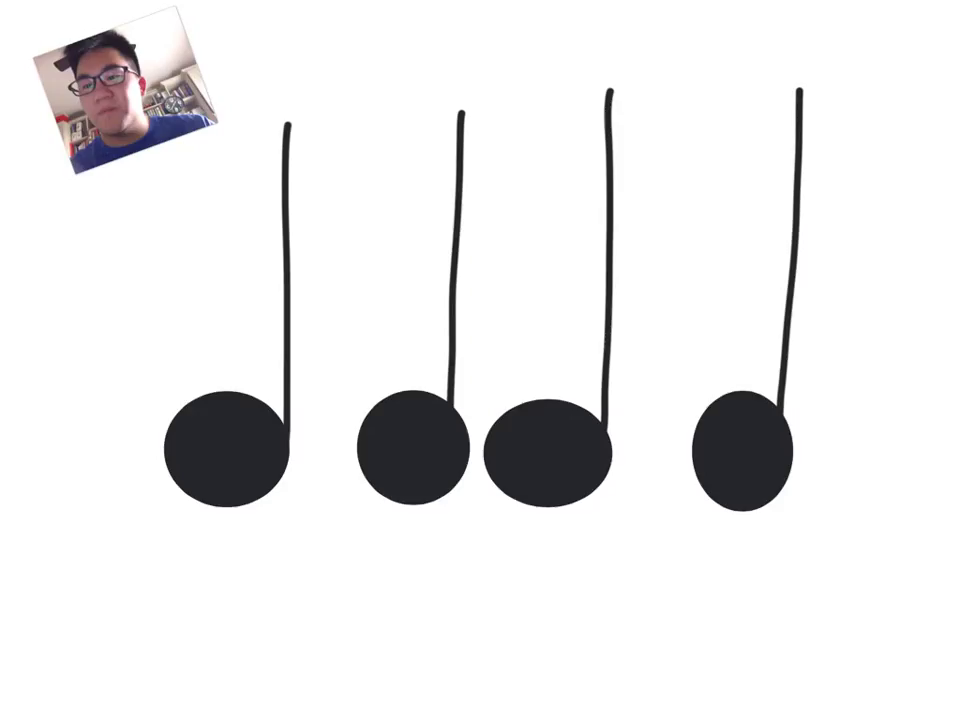
Label the crotchet notes 'Crotchet' in red and add blue counts 3 and 4 beneath them.
type("Crt")
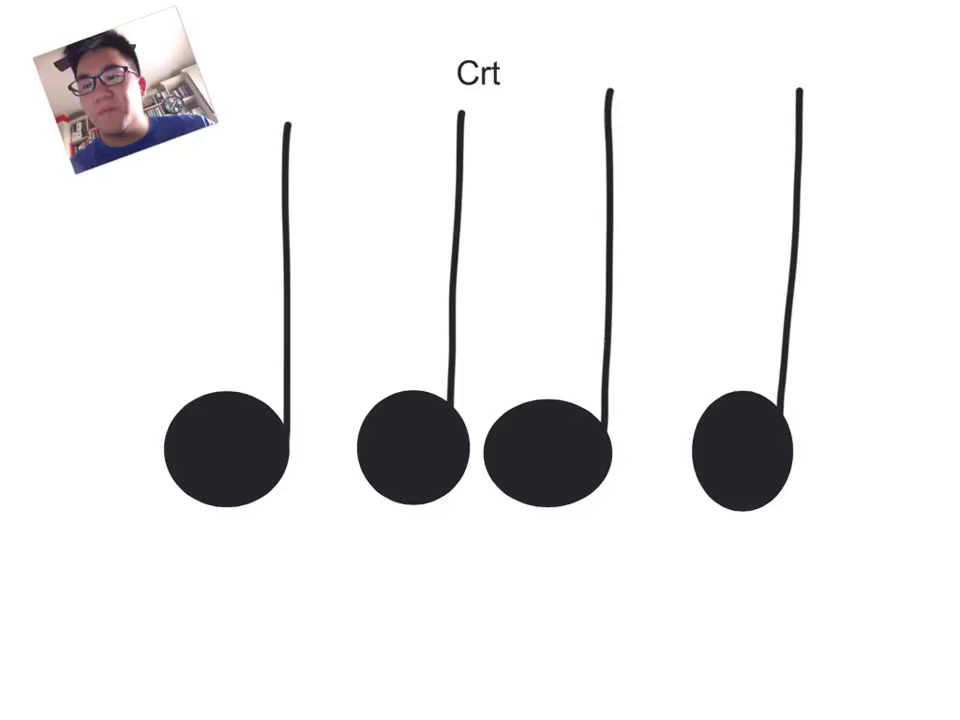
type("otchet")
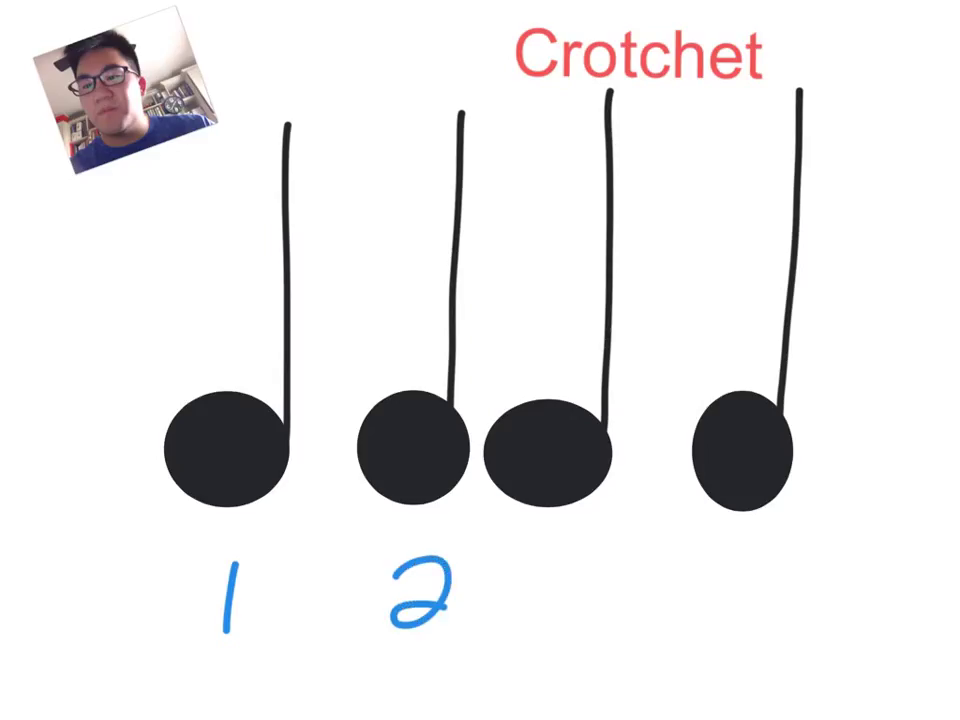
type("3 4")
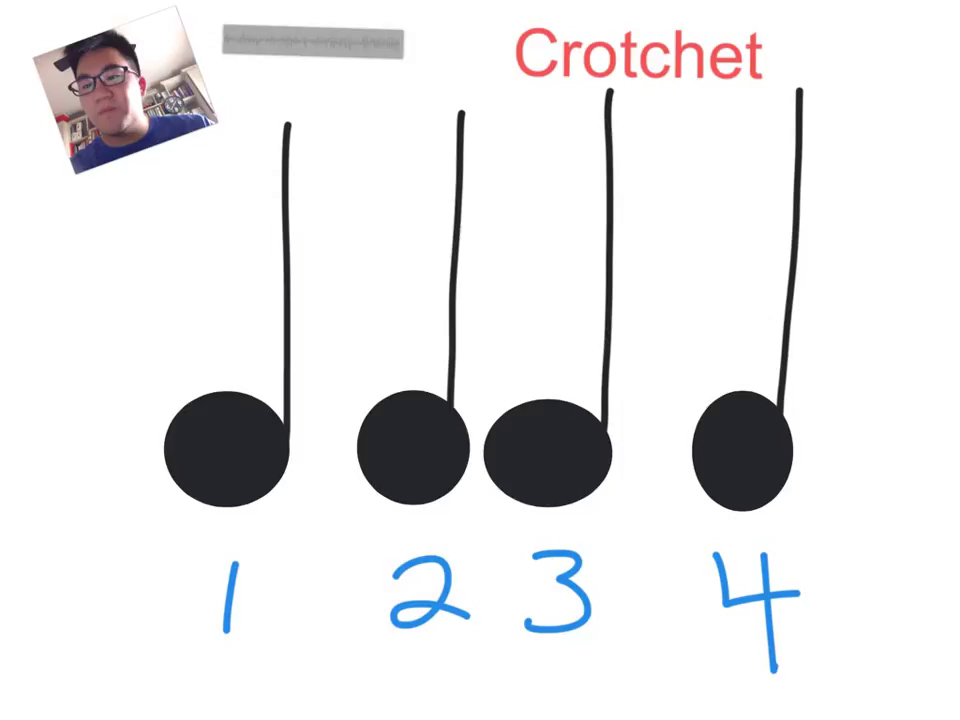
left_click(222, 437)
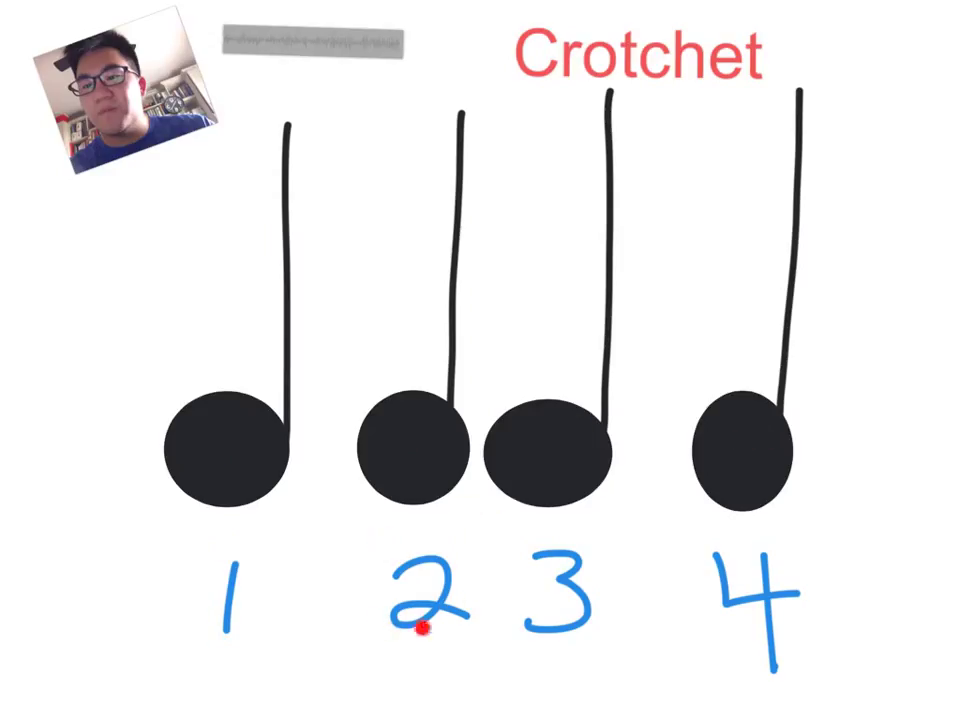
mouse_move(450, 120)
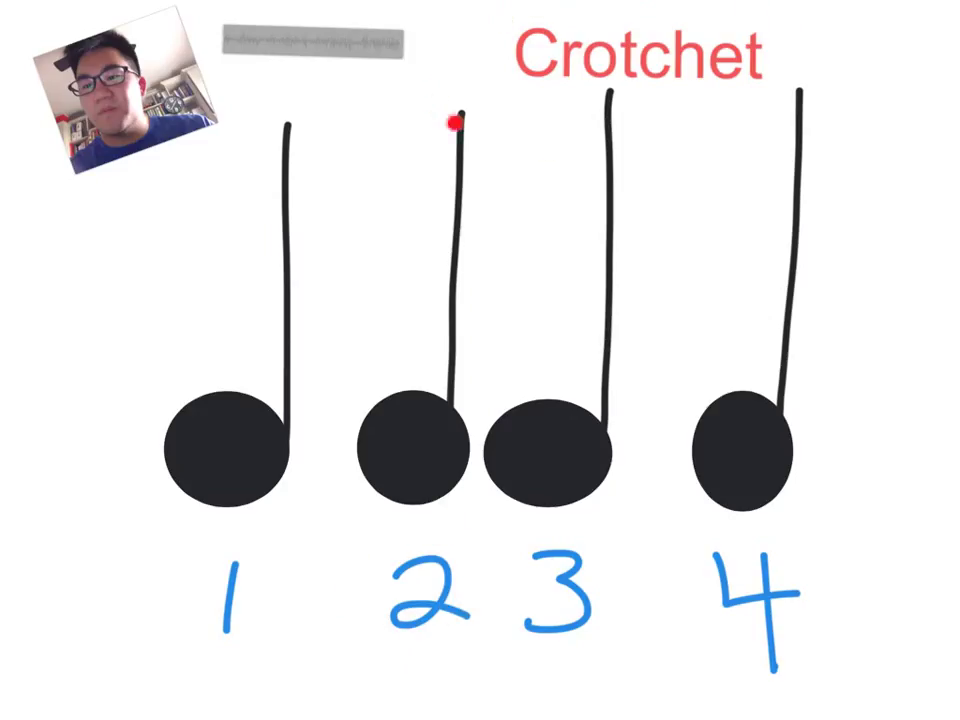